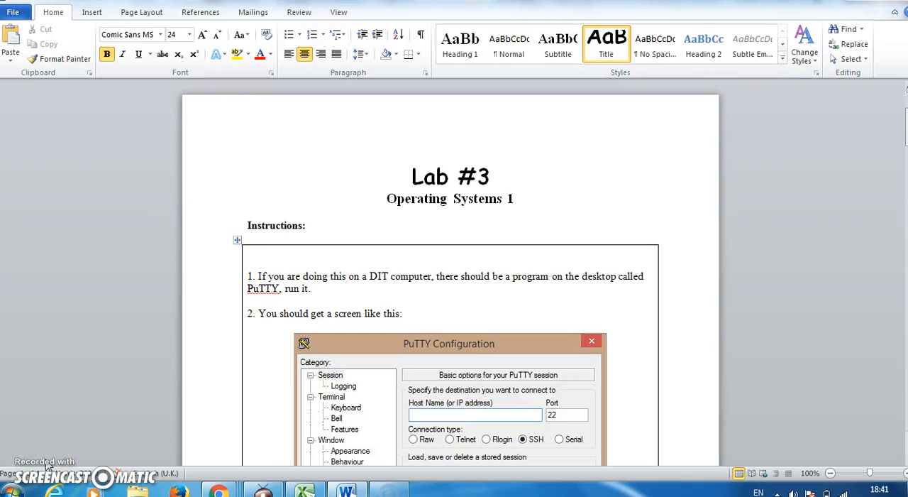
# Step: Scroll the Word lab document to the PuTTY Configuration screenshot and login-screen step
pyautogui.click(410, 176)
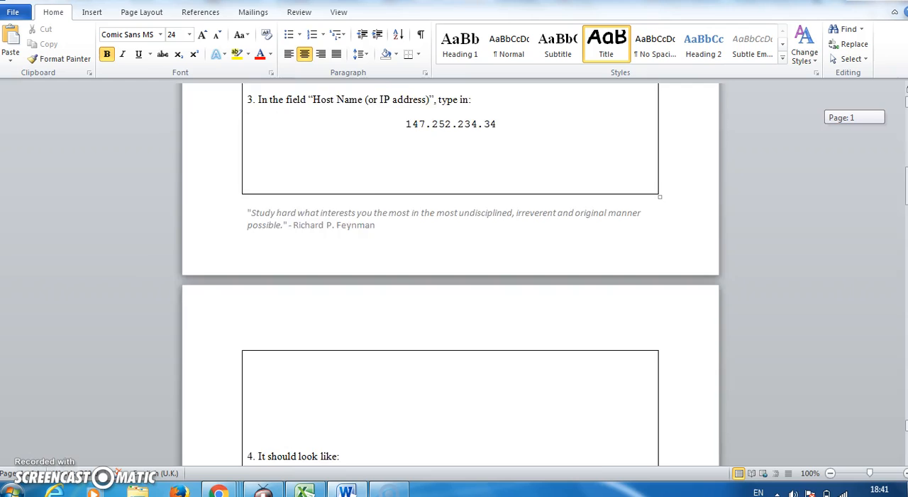
pyautogui.scroll(-3)
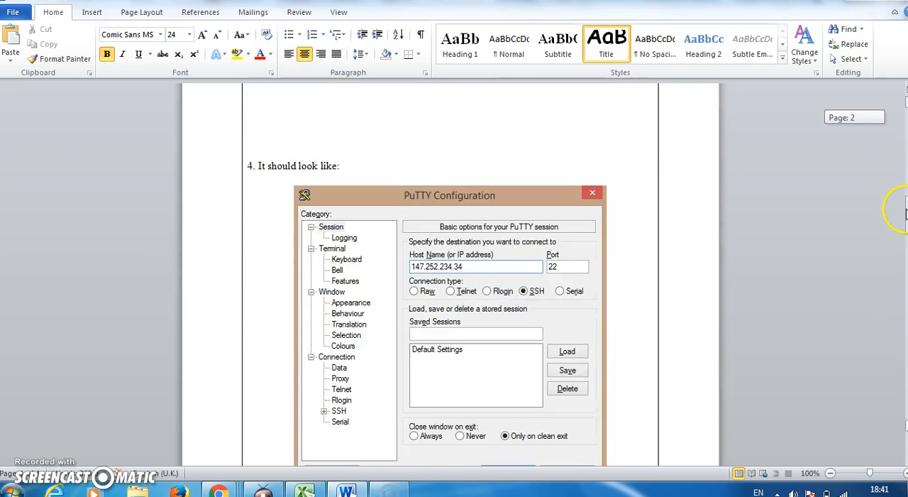
pyautogui.scroll(-3)
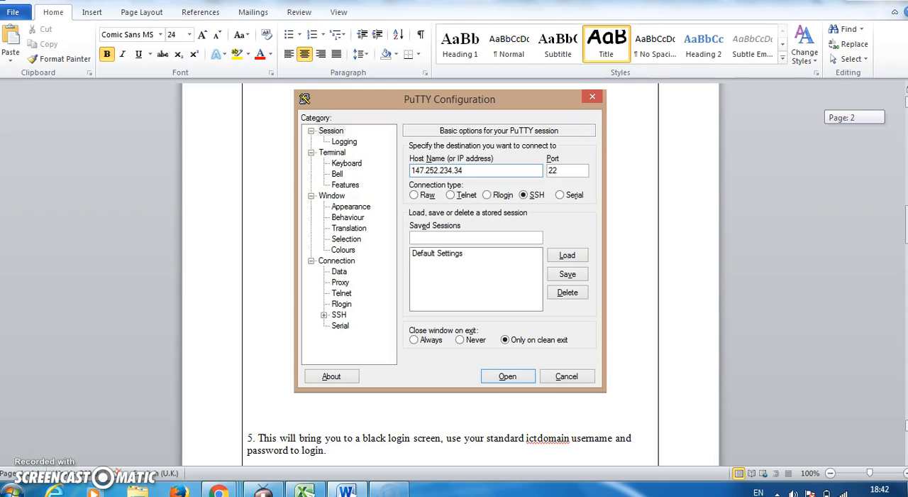
# Step: Scroll to the page-3 list of practice commands, then back up slightly
pyautogui.scroll(-3)
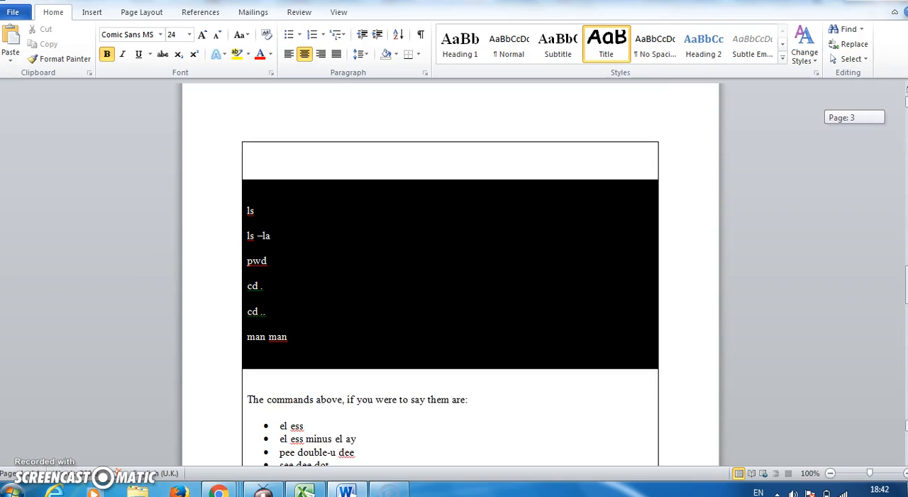
pyautogui.scroll(3)
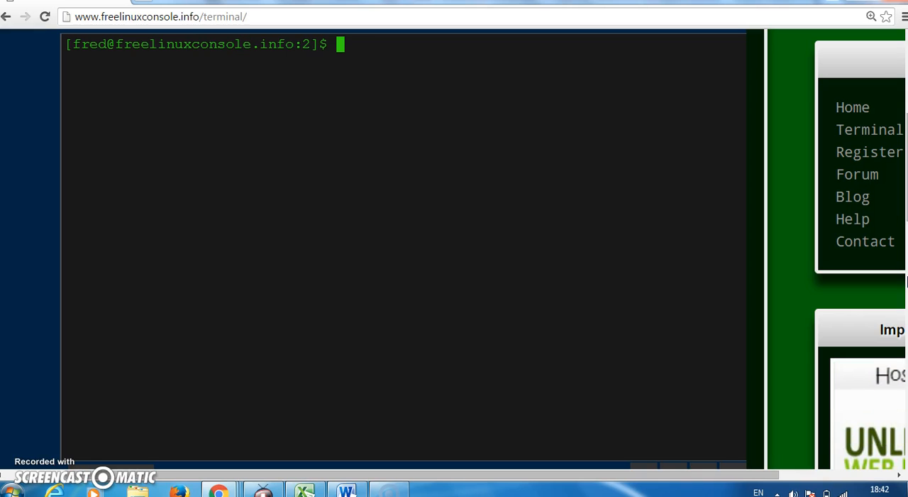
# Step: List the home directory, move up with cd .. and list again, clearing a stray letter
pyautogui.press('Return')
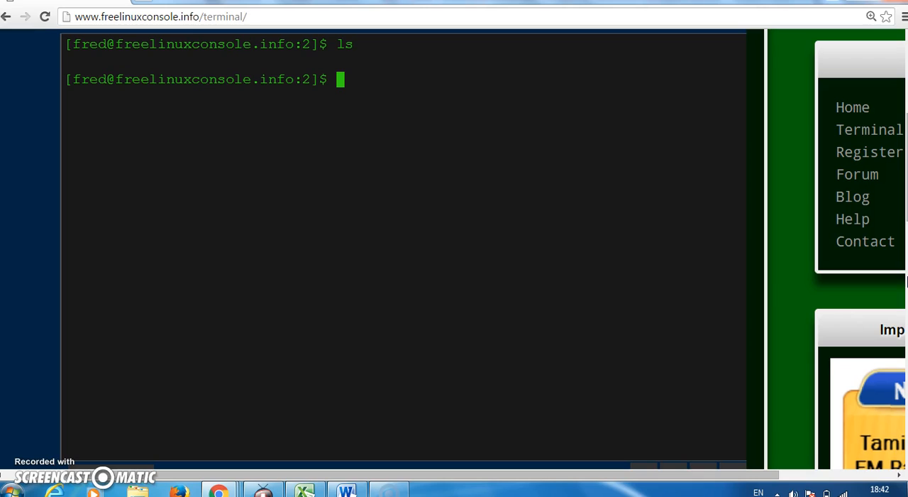
pyautogui.write('cd ..')
pyautogui.write('l')
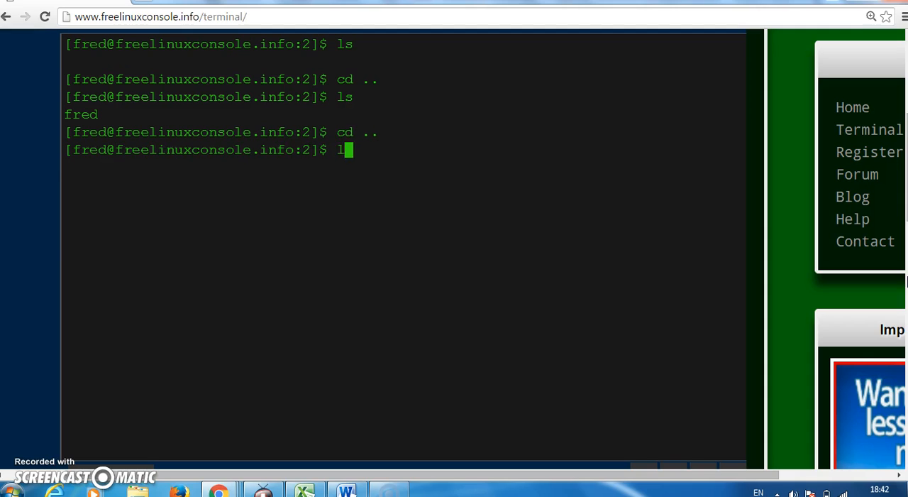
pyautogui.press('Return')
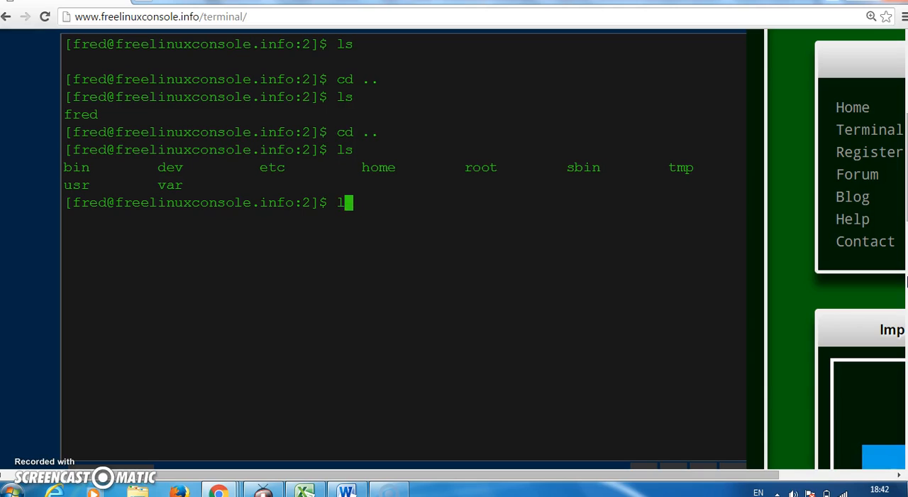
pyautogui.press('Backspace')
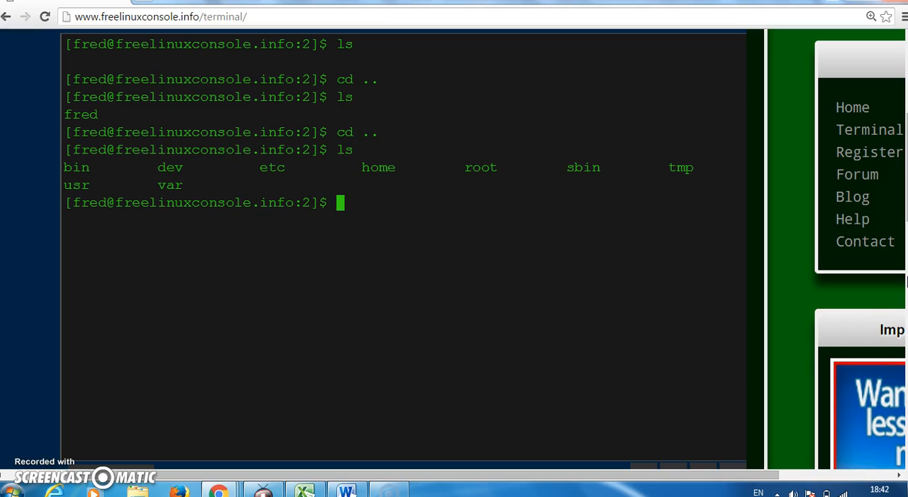
# Step: Run ls -la to show a long-format listing of the root directory
pyautogui.write('ls -la')
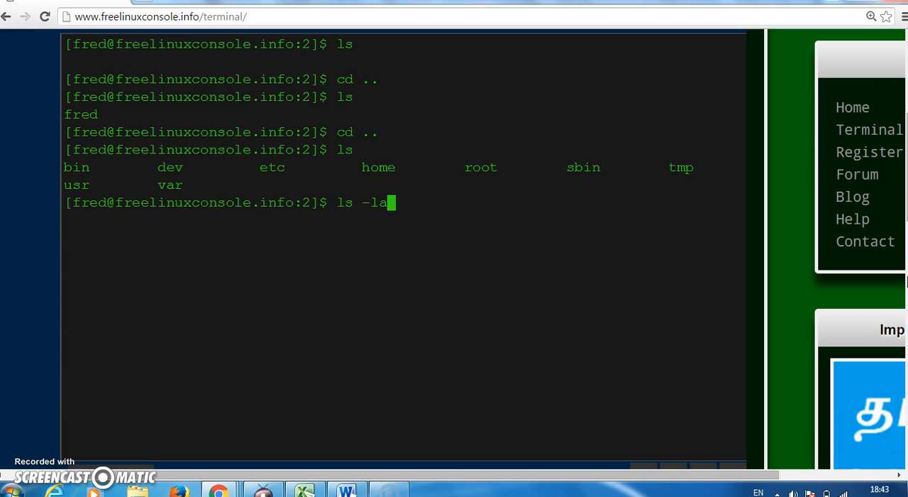
pyautogui.press('Return')
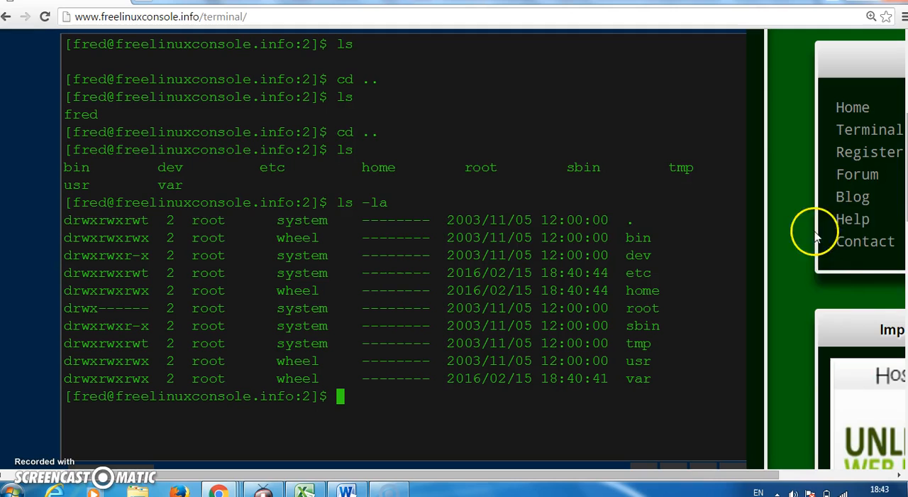
pyautogui.moveTo(652, 255)
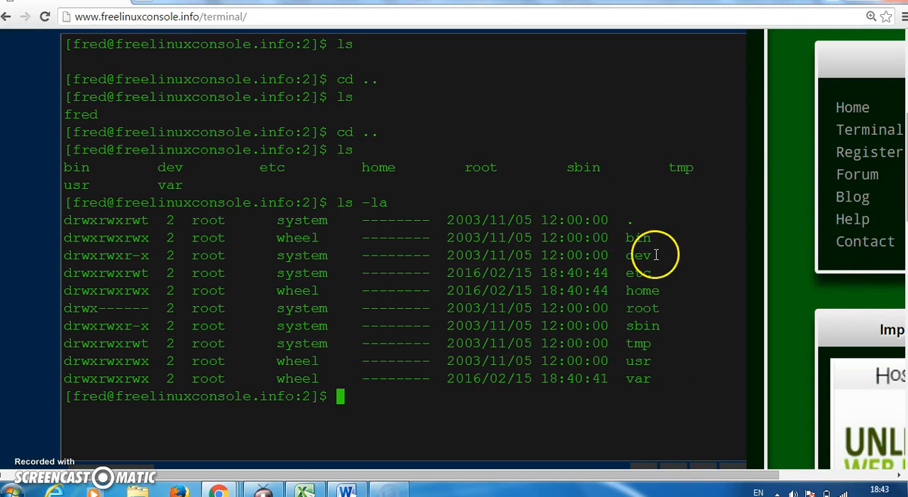
pyautogui.moveTo(656, 167)
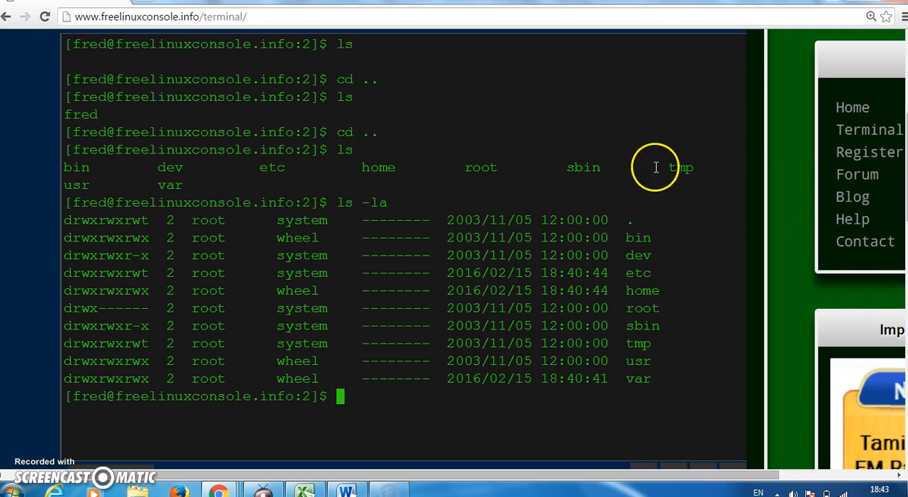
pyautogui.moveTo(374, 167)
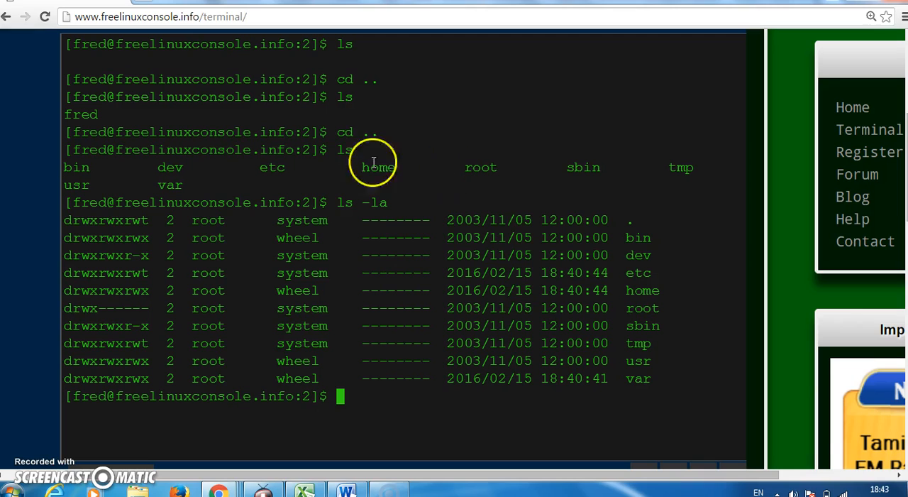
pyautogui.moveTo(94, 347)
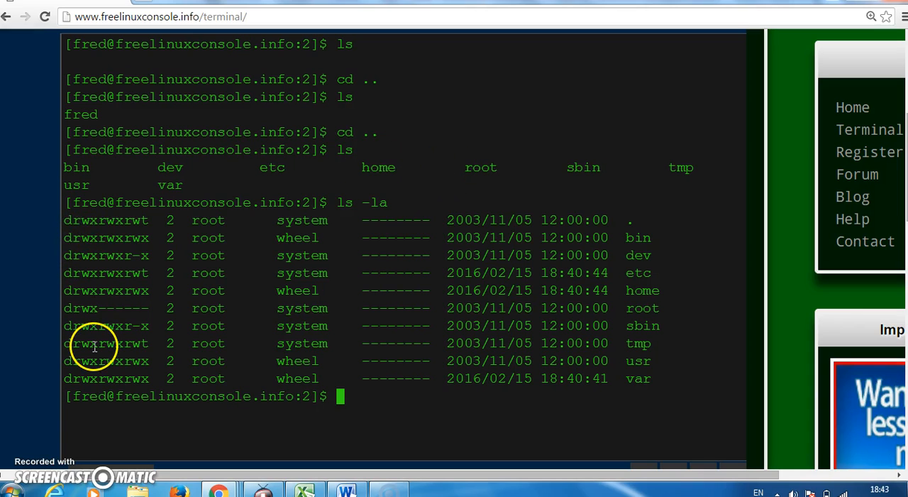
pyautogui.moveTo(98, 249)
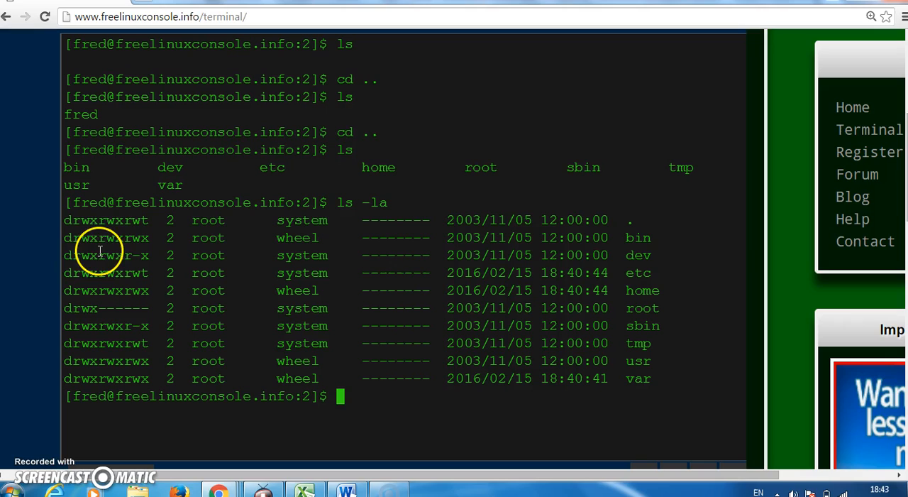
pyautogui.moveTo(412, 416)
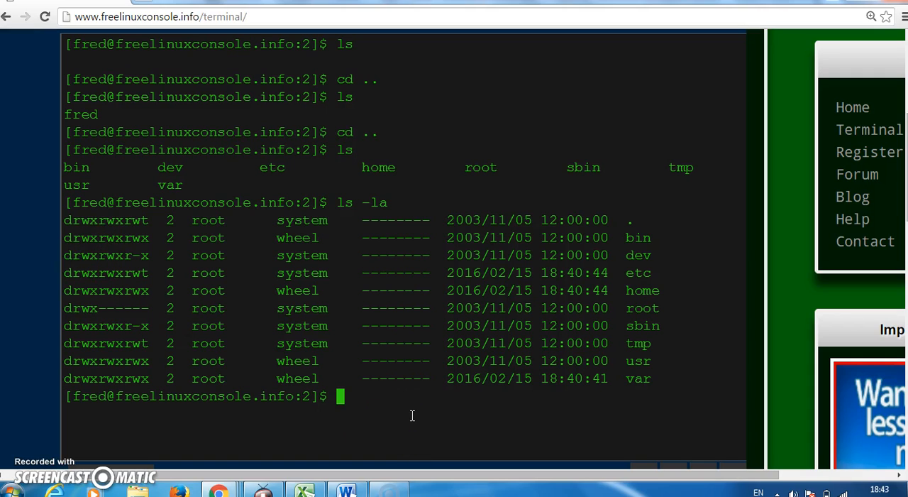
# Step: Print the working directory with pwd, cd into usr, and clear the terminal
pyautogui.write('pwd')
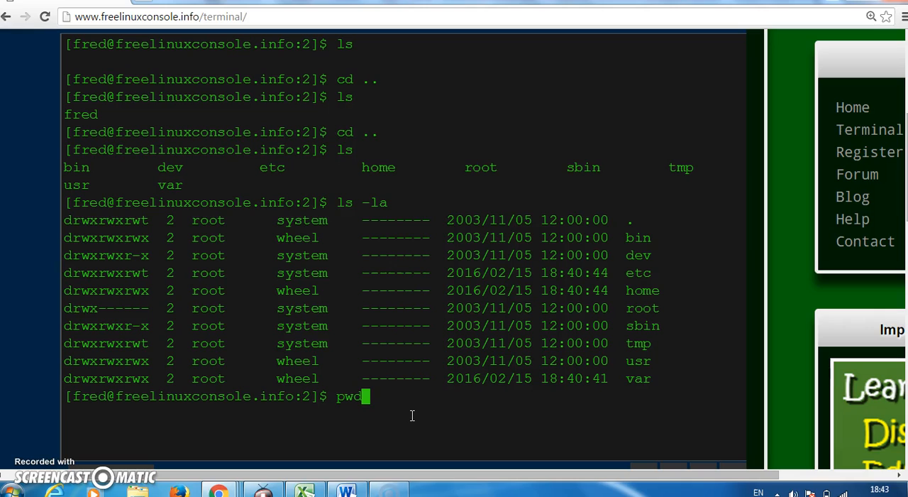
pyautogui.press('Return')
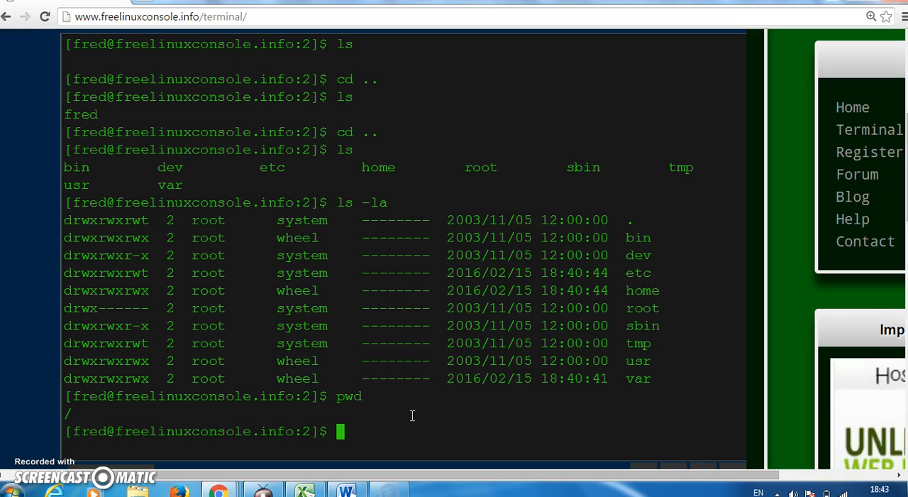
pyautogui.write('cd u')
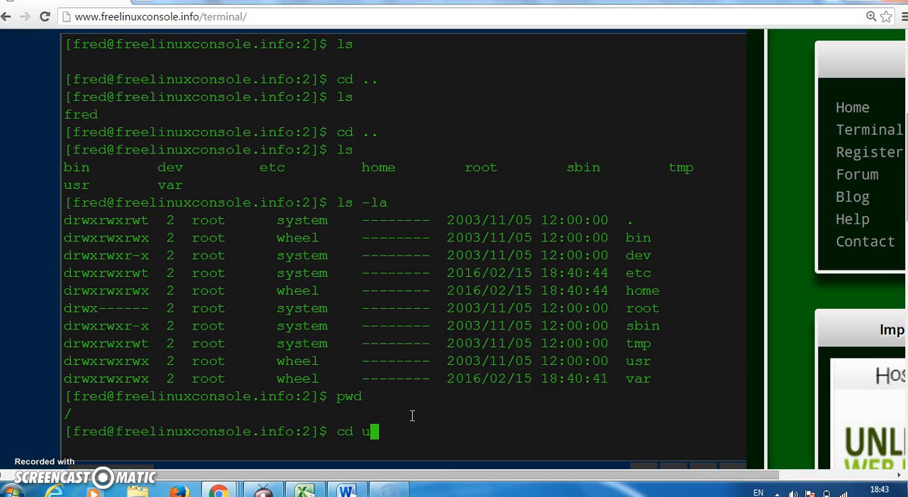
pyautogui.press('Return')
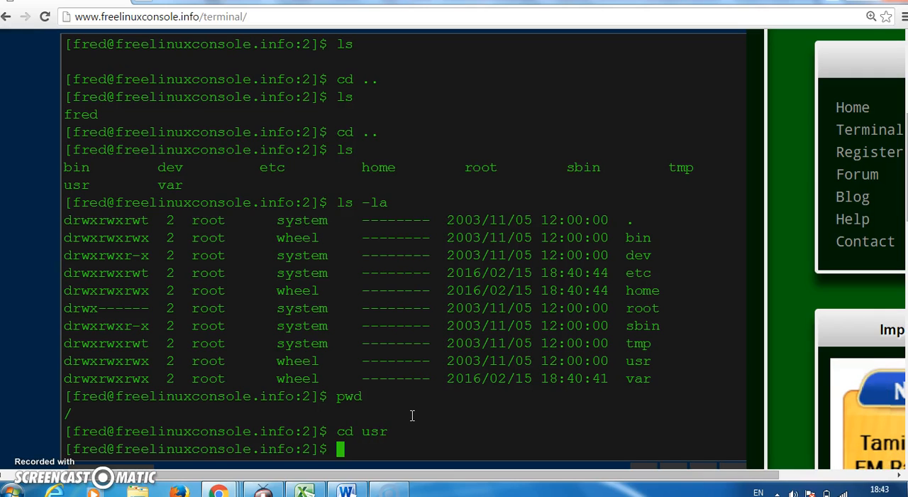
pyautogui.write('cl')
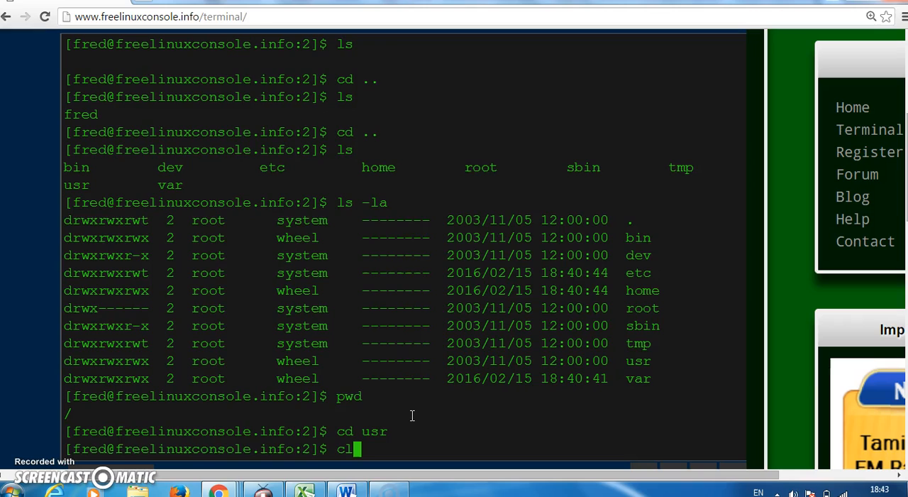
pyautogui.press('Return')
pyautogui.write('pw')
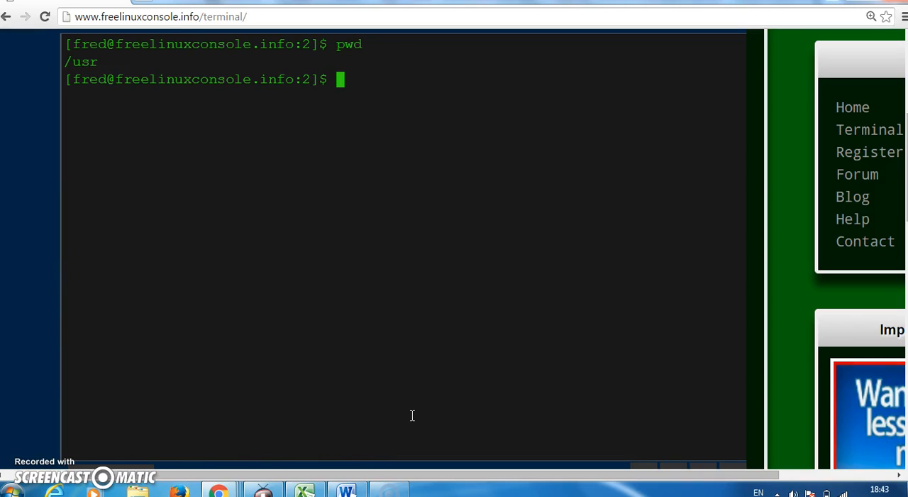
# Step: Enter /usr/bin with cd bin, then run cd . to stay in the same directory
pyautogui.write('di')
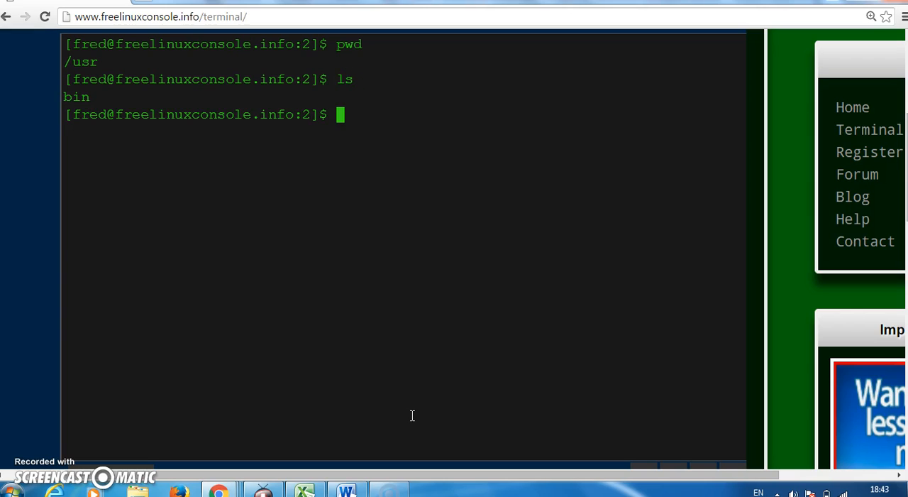
pyautogui.write('cd bin')
pyautogui.write('p')
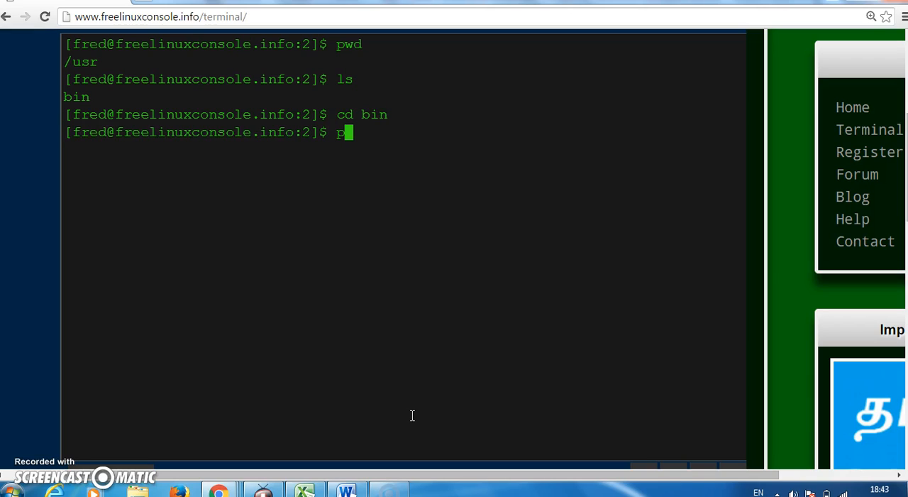
pyautogui.press('Return')
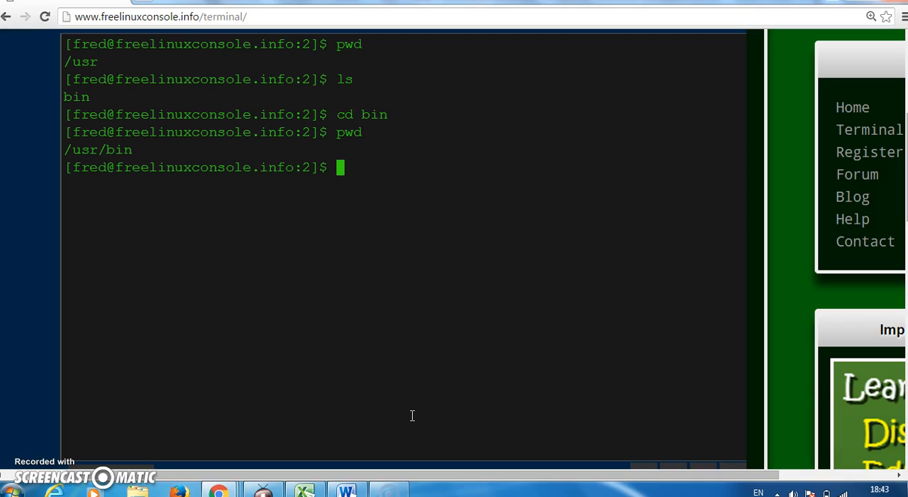
pyautogui.write('cd .')
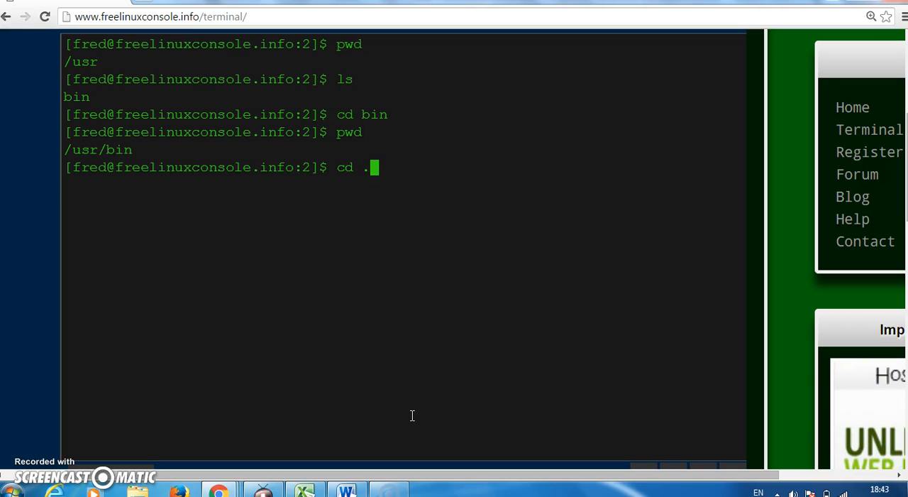
pyautogui.press('Return')
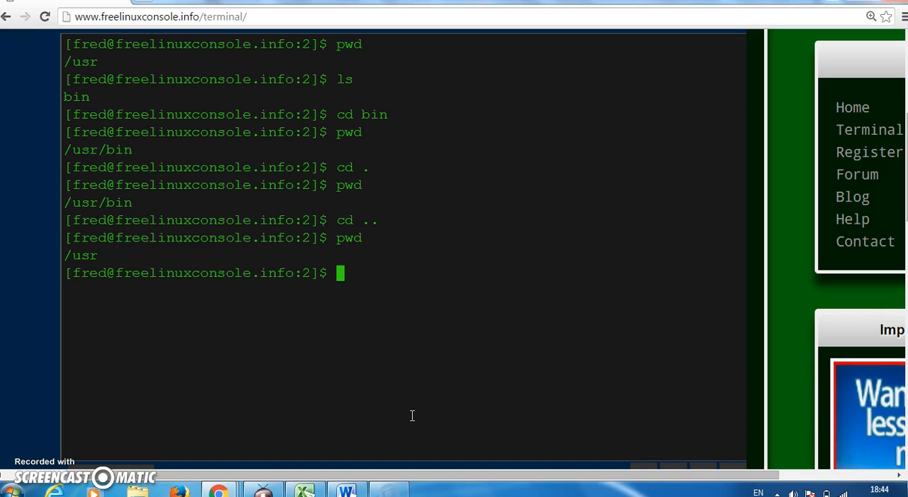
# Step: Run man man to display the manual page for the man command
pyautogui.write('man man')
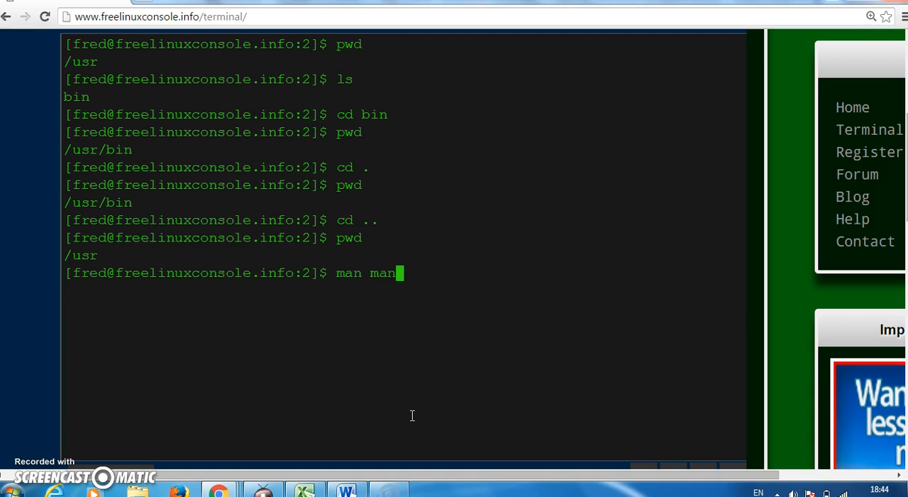
pyautogui.press('Return')
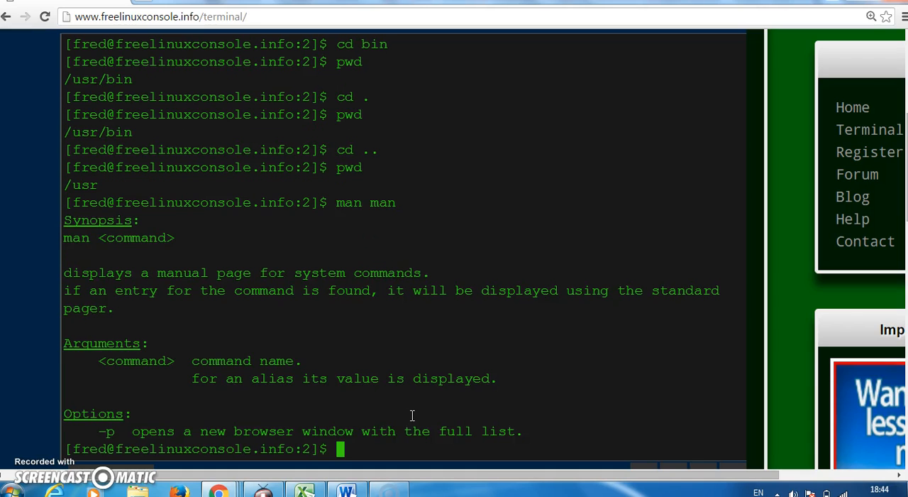